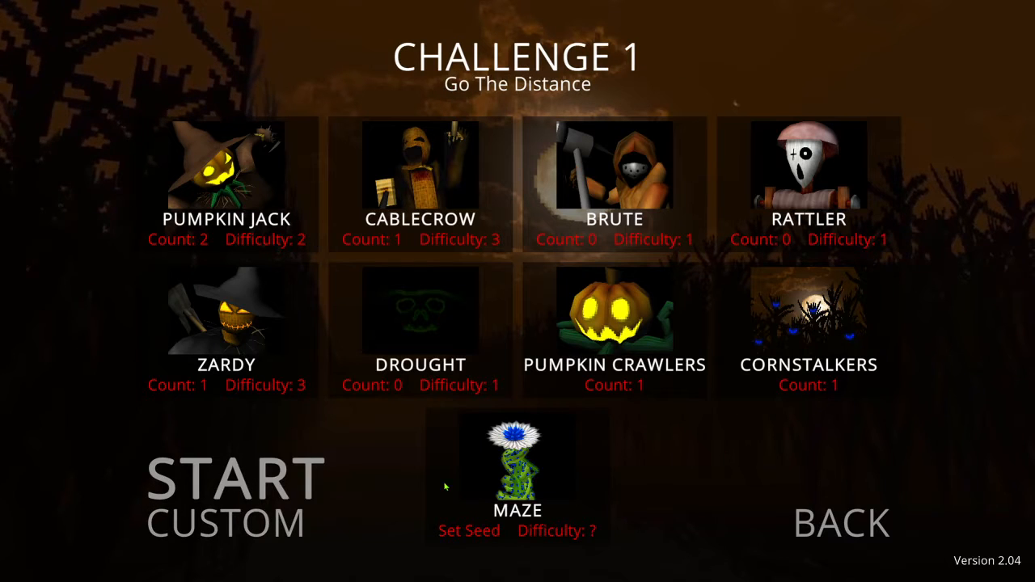
{"action": "mouse_move", "coordinate": [260, 377]}
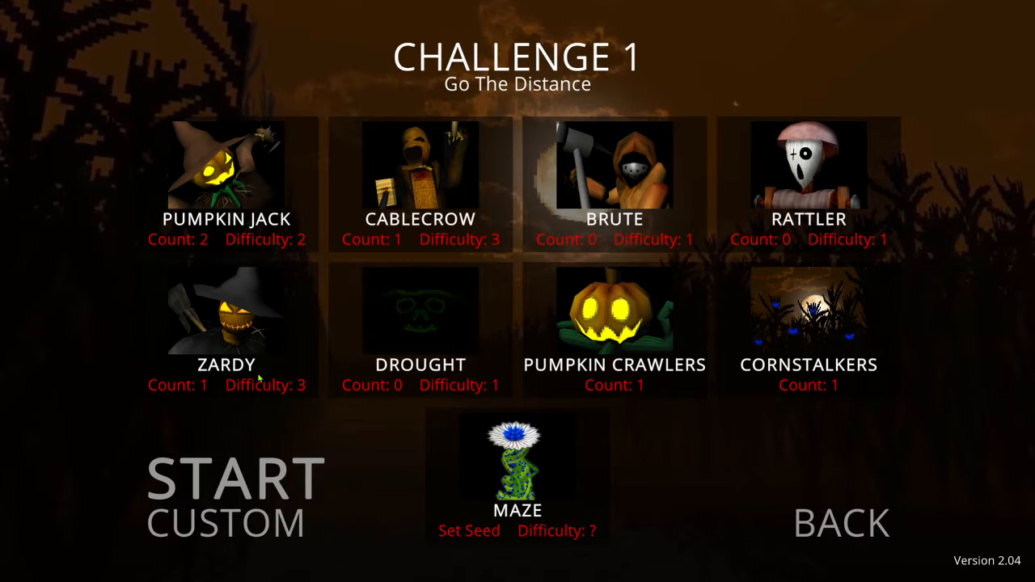